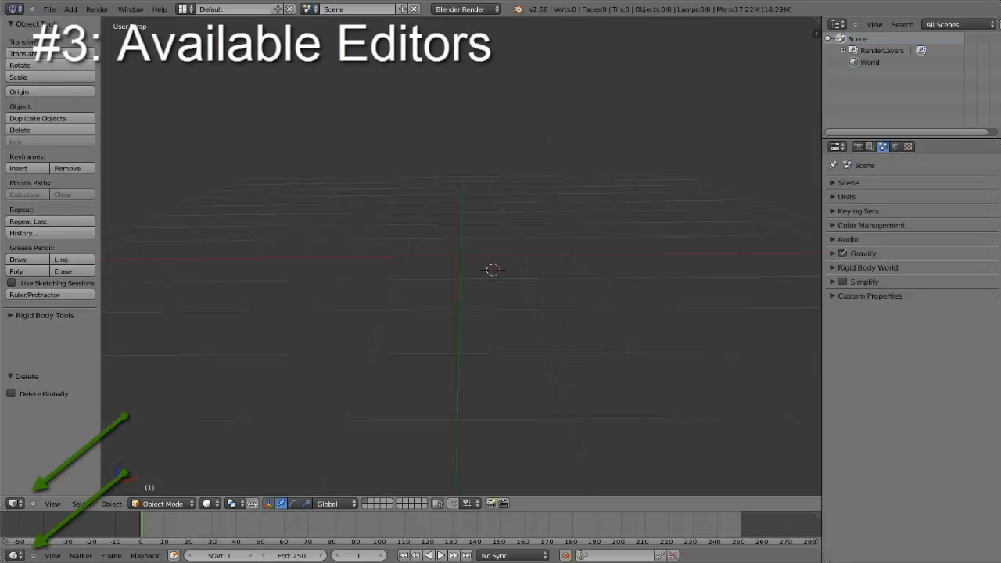
Show the Editor Type menu for the Timeline area, listing Python Console, Outliner and Timeline.
click(14, 503)
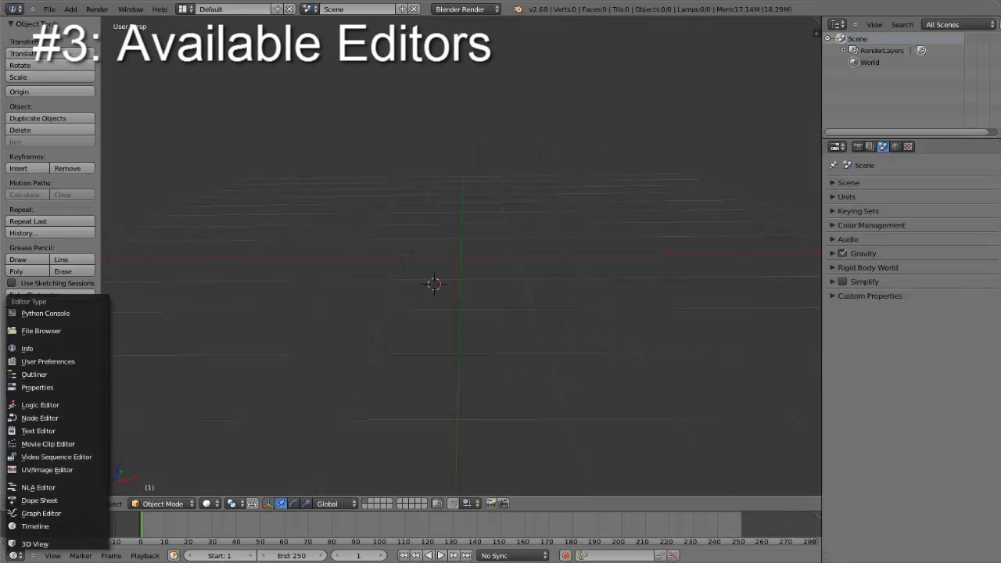